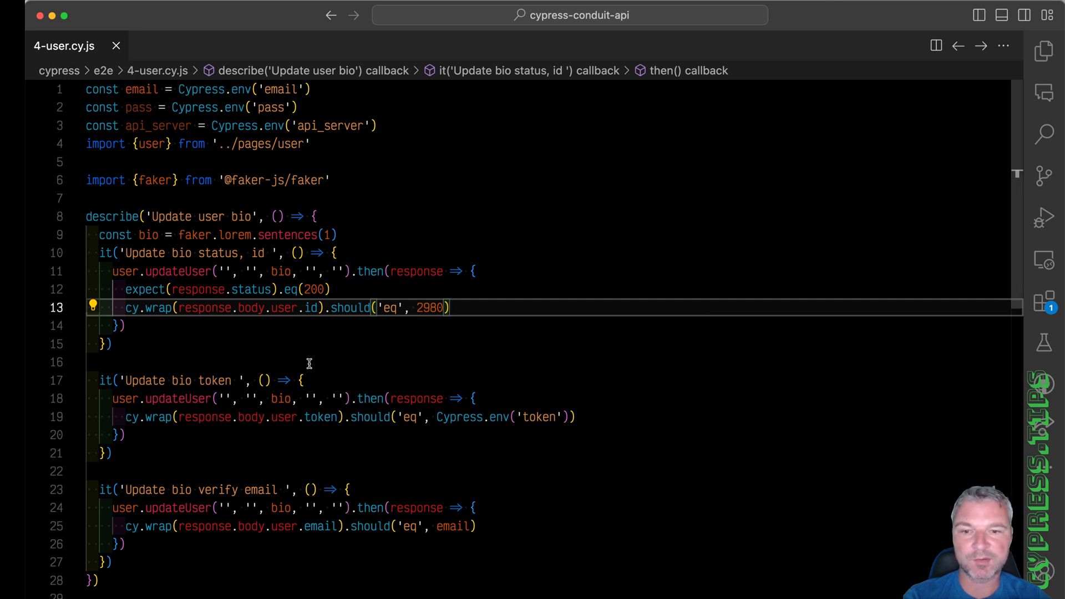
# Run 4-user.cy.js and inspect the failing token assertion's request snapshot.
pyautogui.scroll(-3)
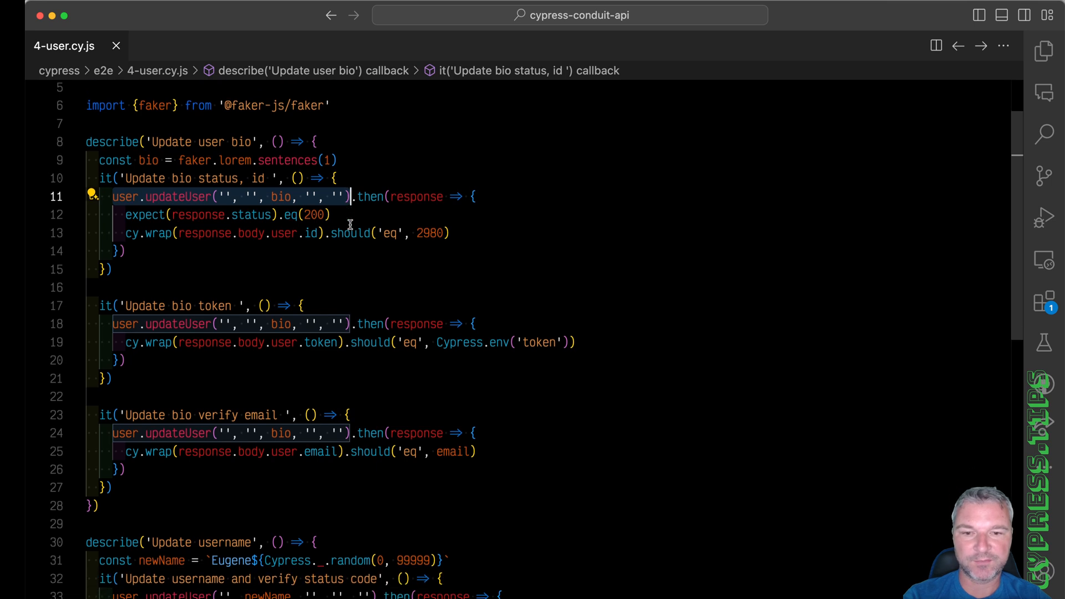
pyautogui.moveTo(463, 233)
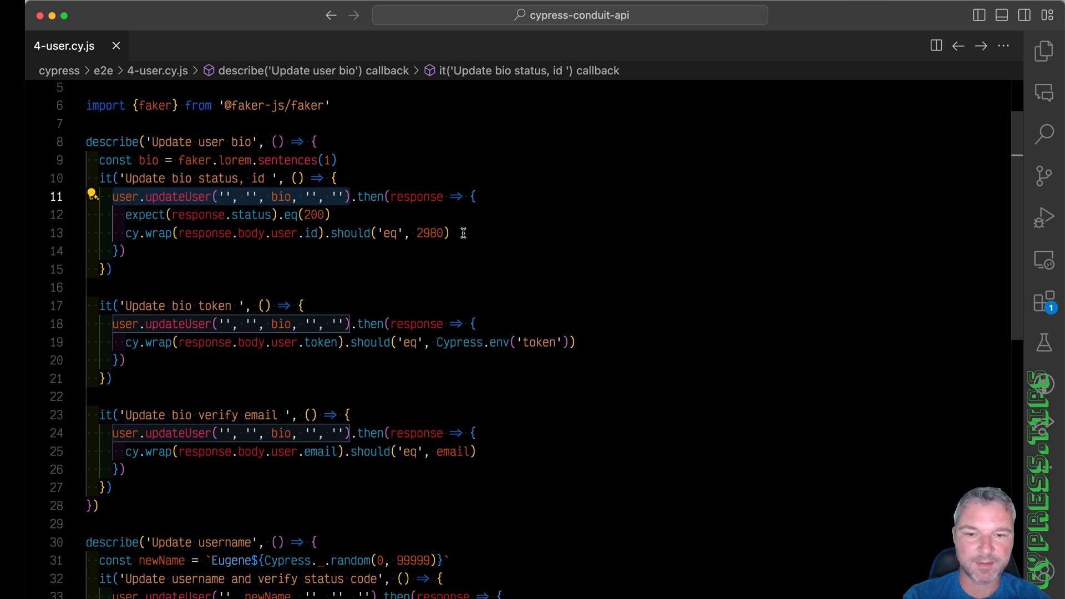
pyautogui.scroll(-3)
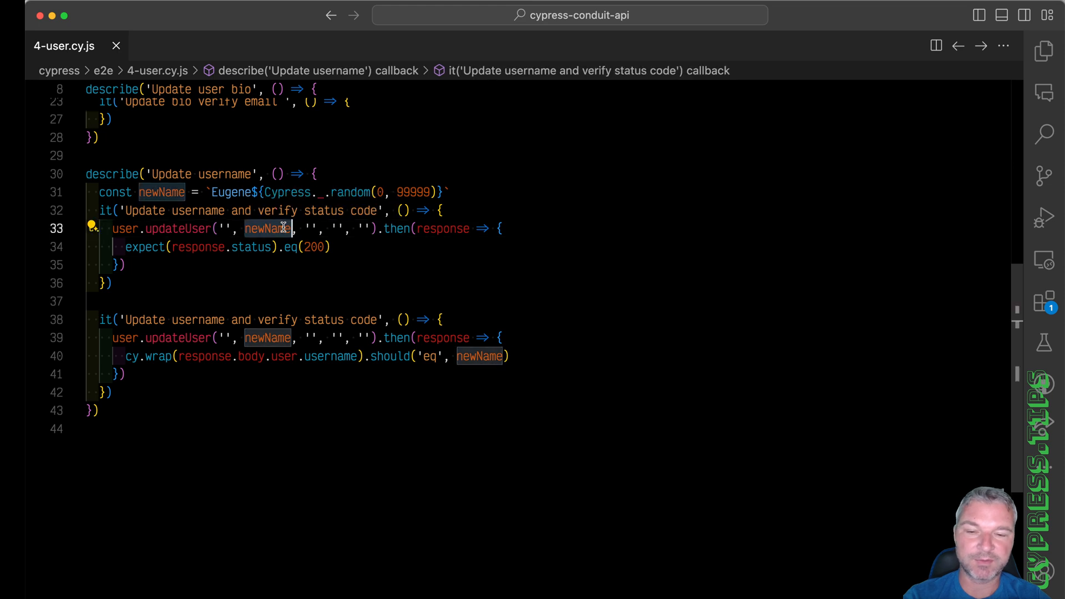
pyautogui.moveTo(354, 248)
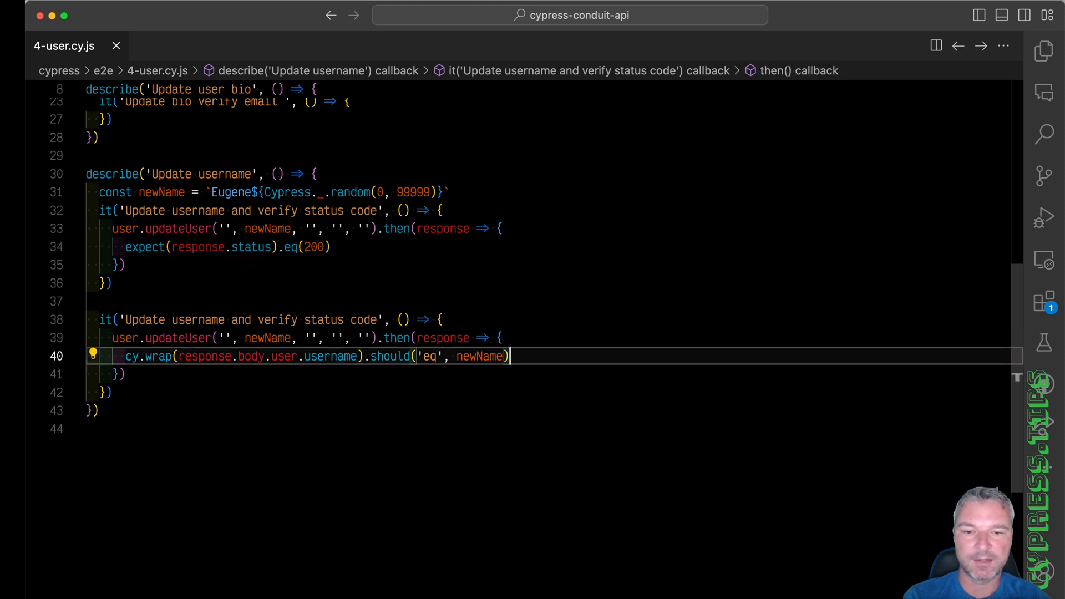
pyautogui.tripleClick(313, 357)
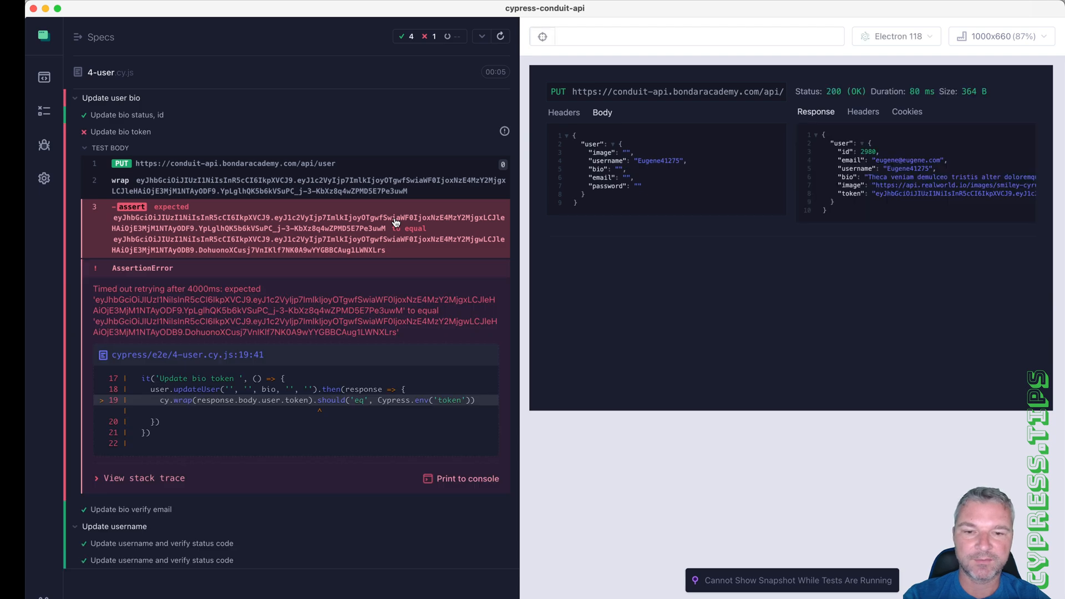
pyautogui.click(500, 35)
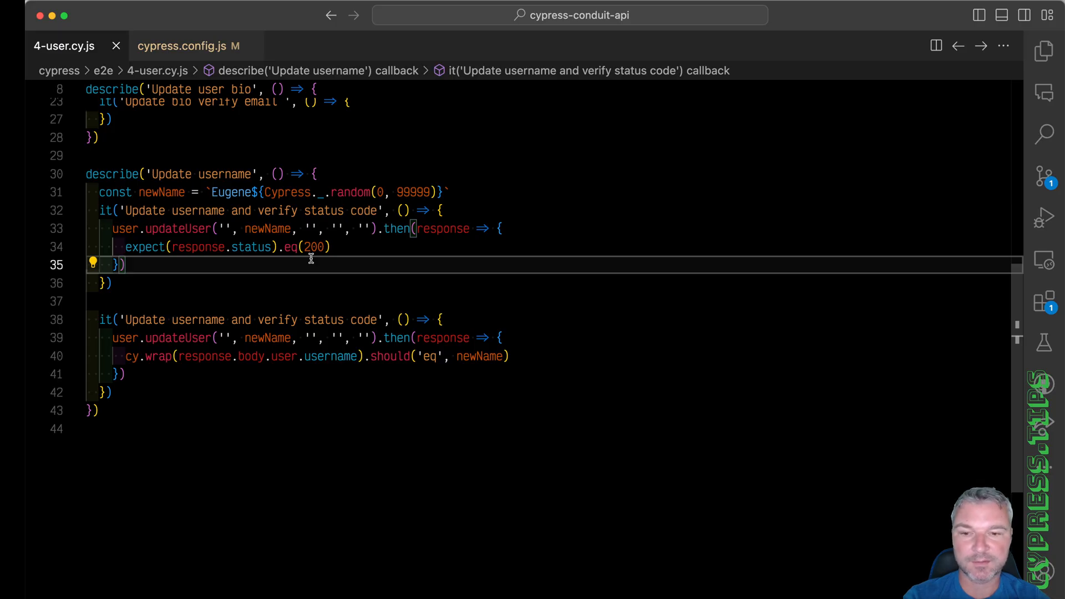
pyautogui.moveTo(190, 169)
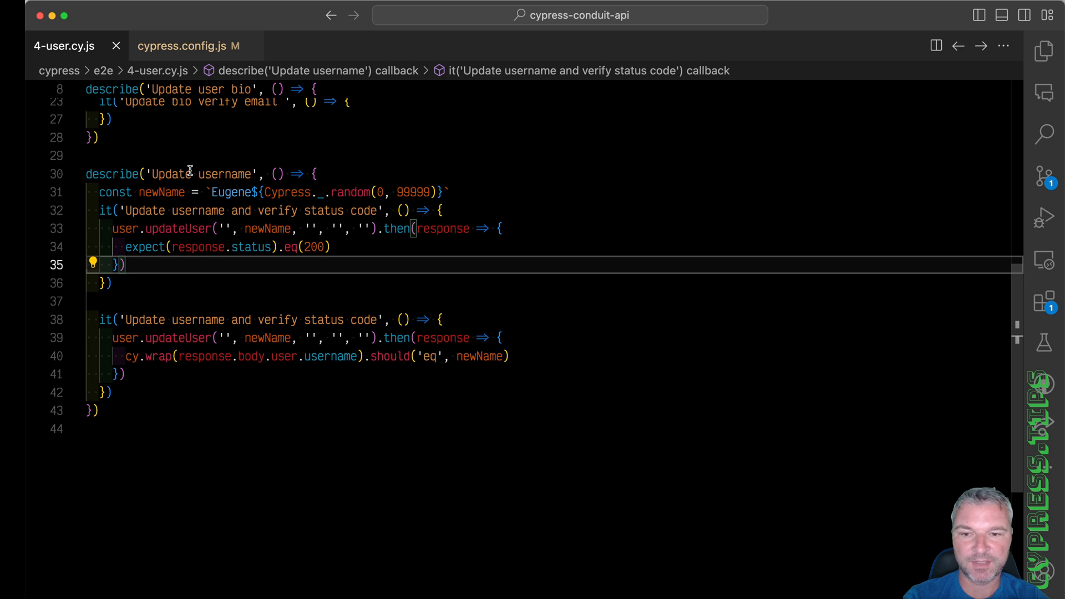
pyautogui.moveTo(162, 192)
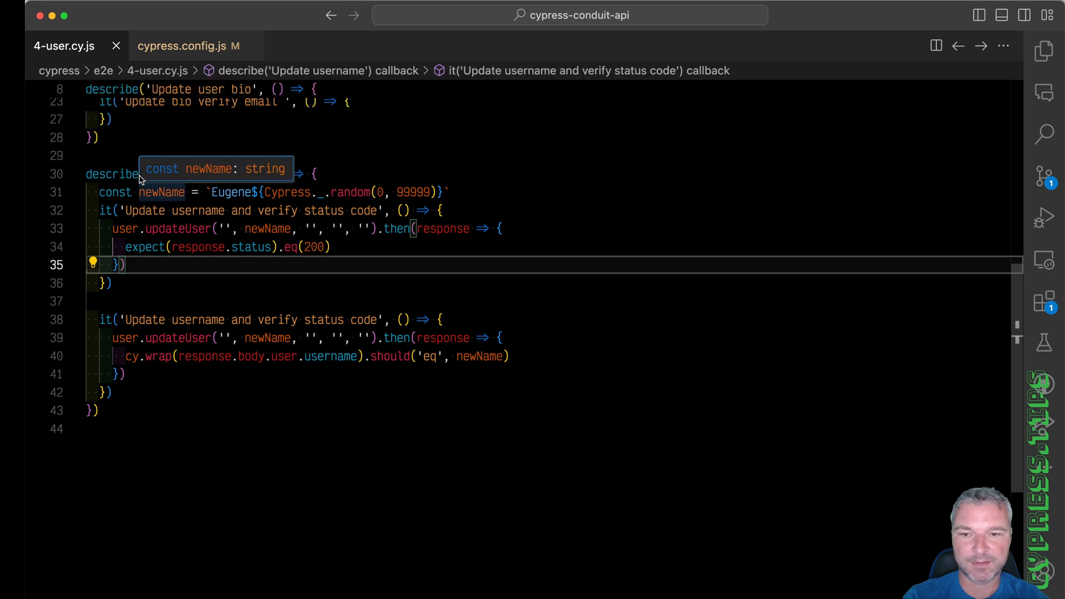
# Restrict the spec to the 'Update username' describe block with describe.only.
pyautogui.write('.only')
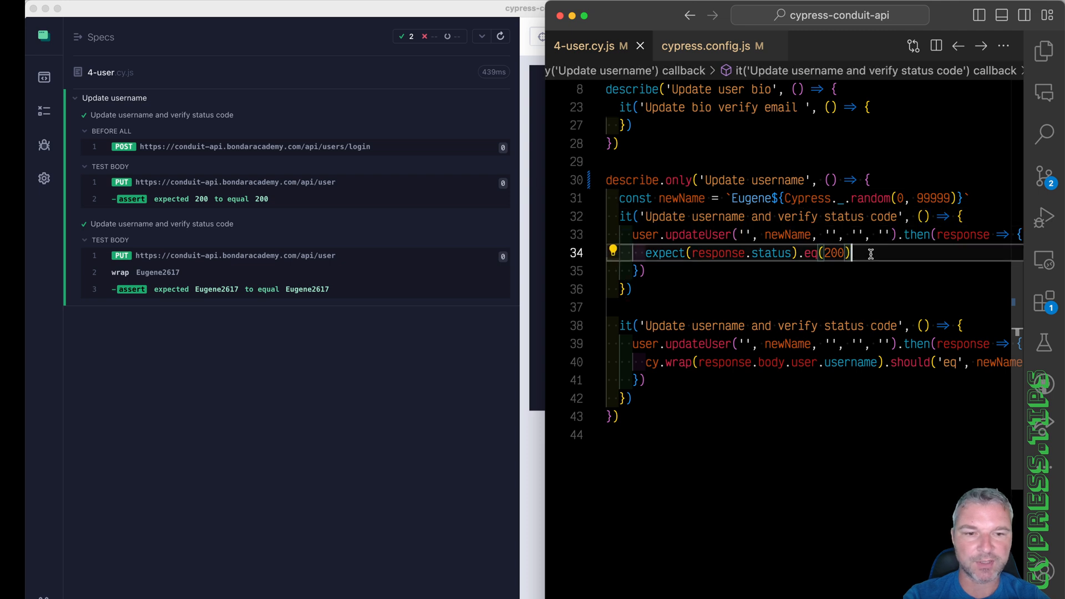
pyautogui.moveTo(884, 353)
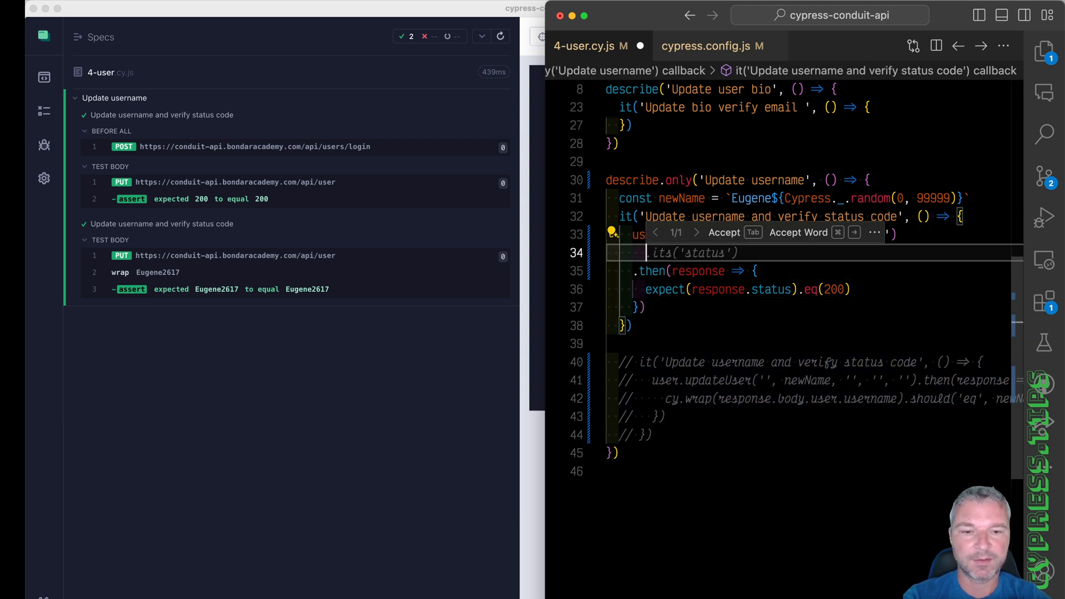
# Chain updateUser with status 200, its('body.user') and a username property assertion.
pyautogui.write('.sh')
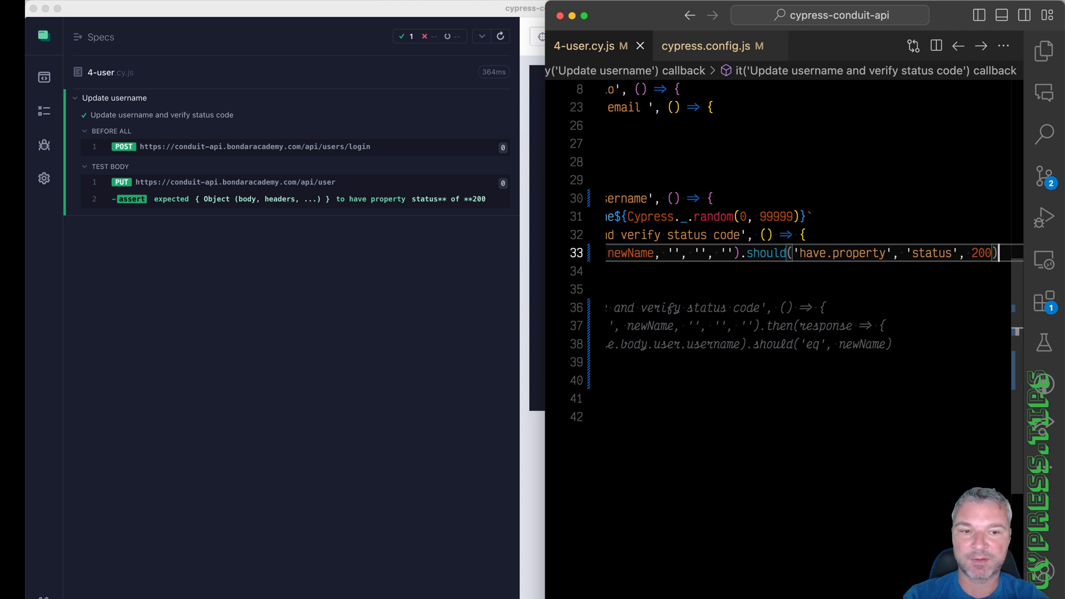
pyautogui.write('.')
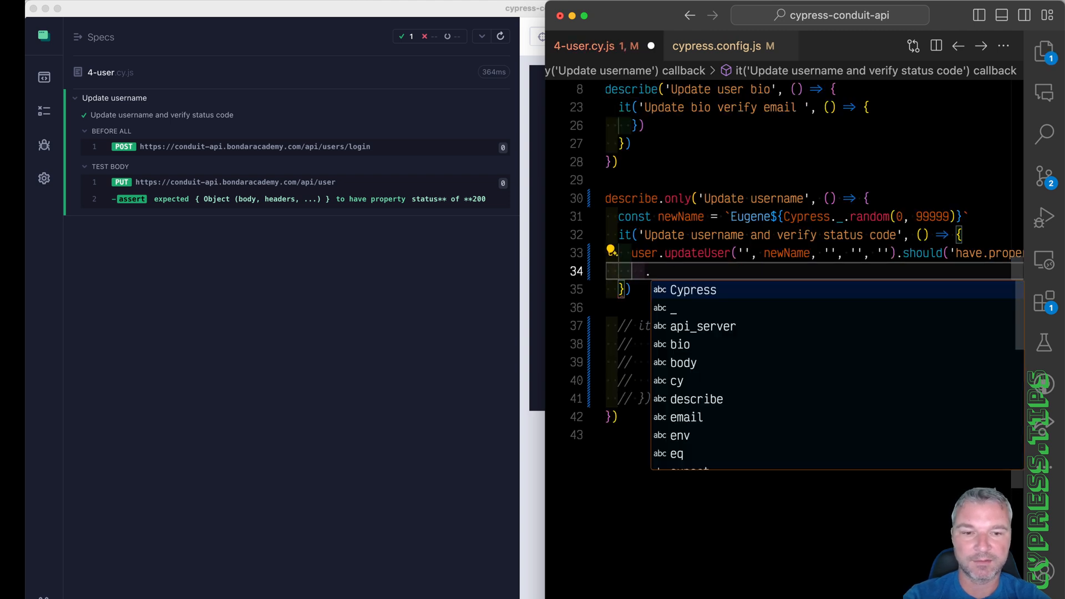
pyautogui.write(".its('body.user.username')")
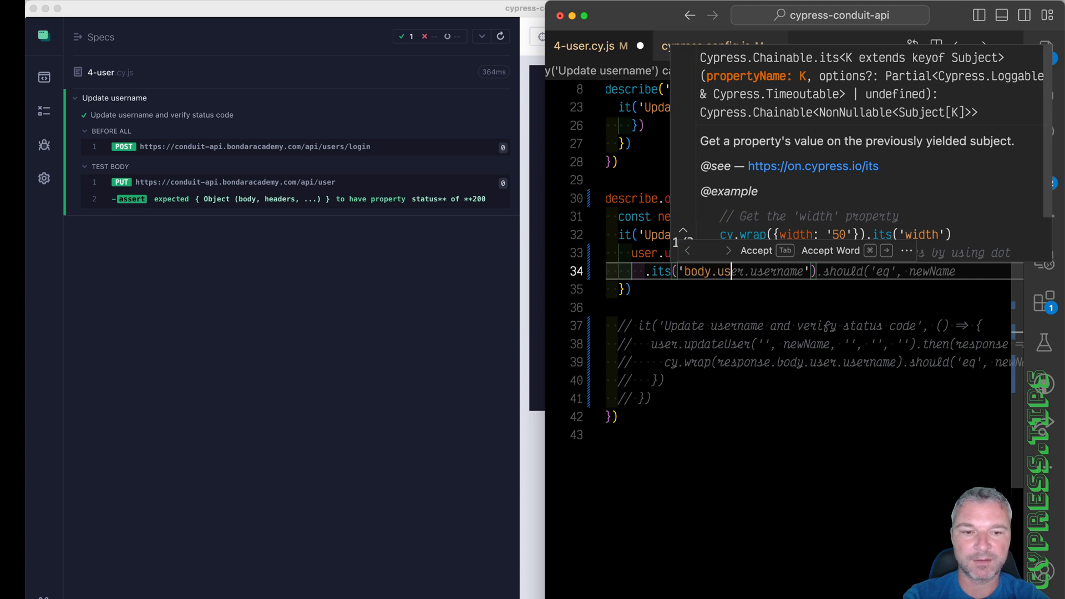
pyautogui.write(".should('h'")
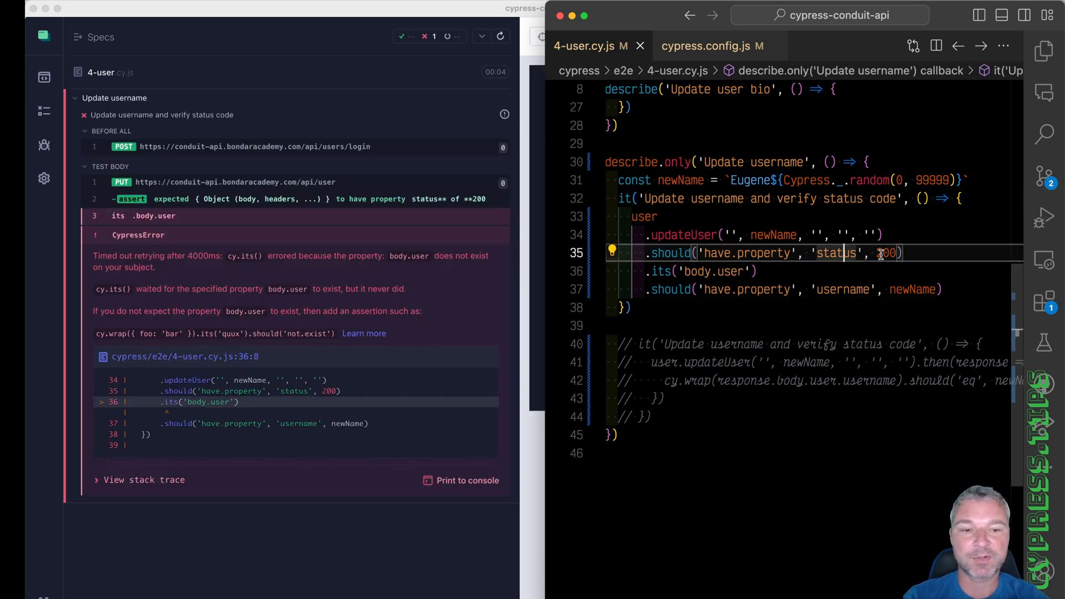
# Inspect what the failing its('body.user') command yielded in the runner.
pyautogui.doubleClick(836, 253)
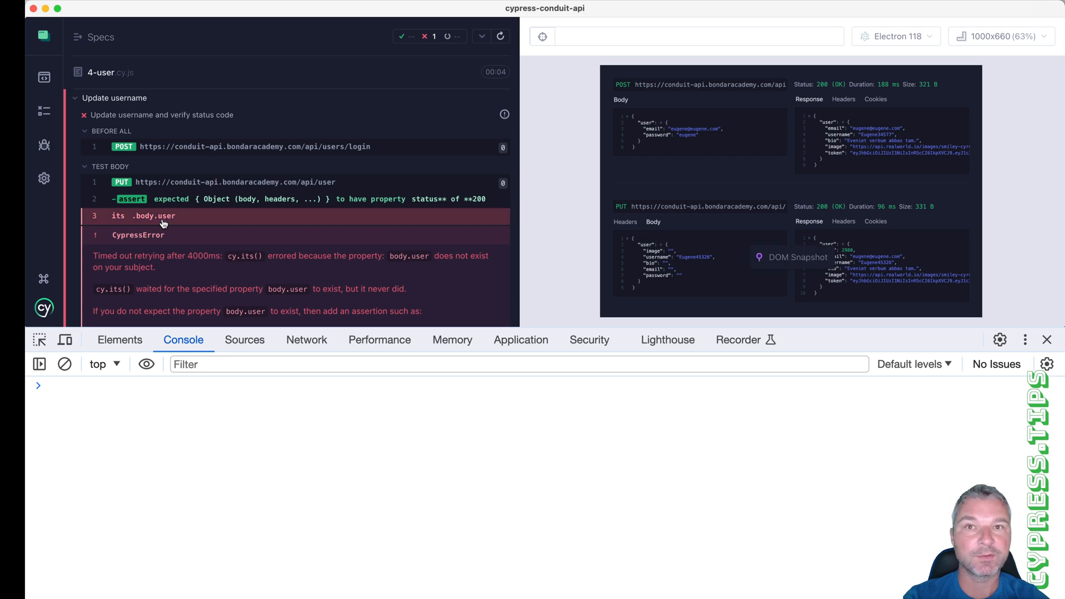
pyautogui.click(153, 215)
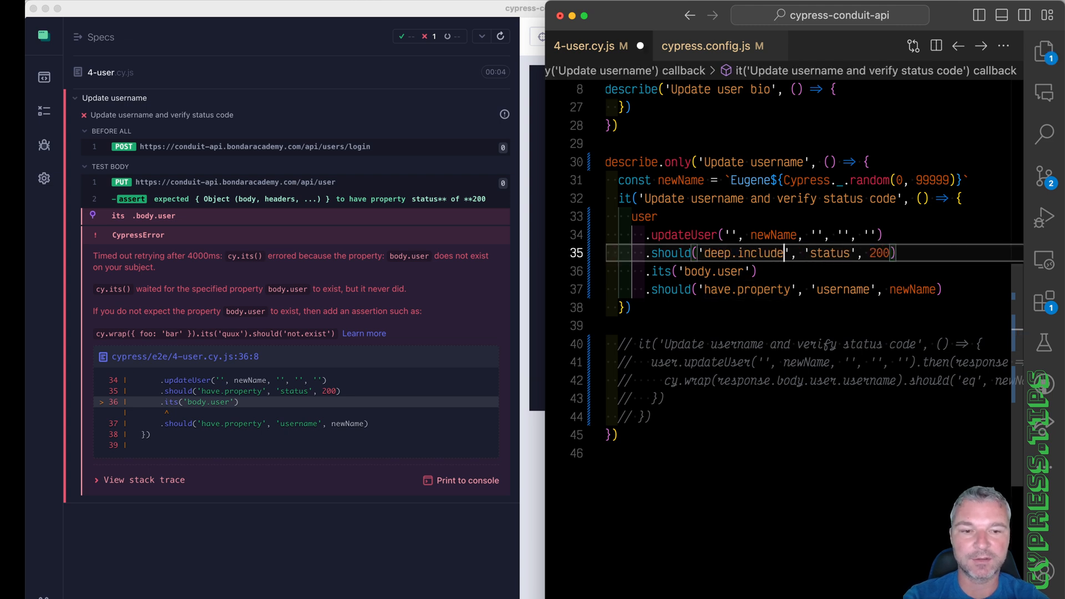
# Rewrite the status check as should('deep.include', {status: 200}).
pyautogui.doubleClick(830, 253)
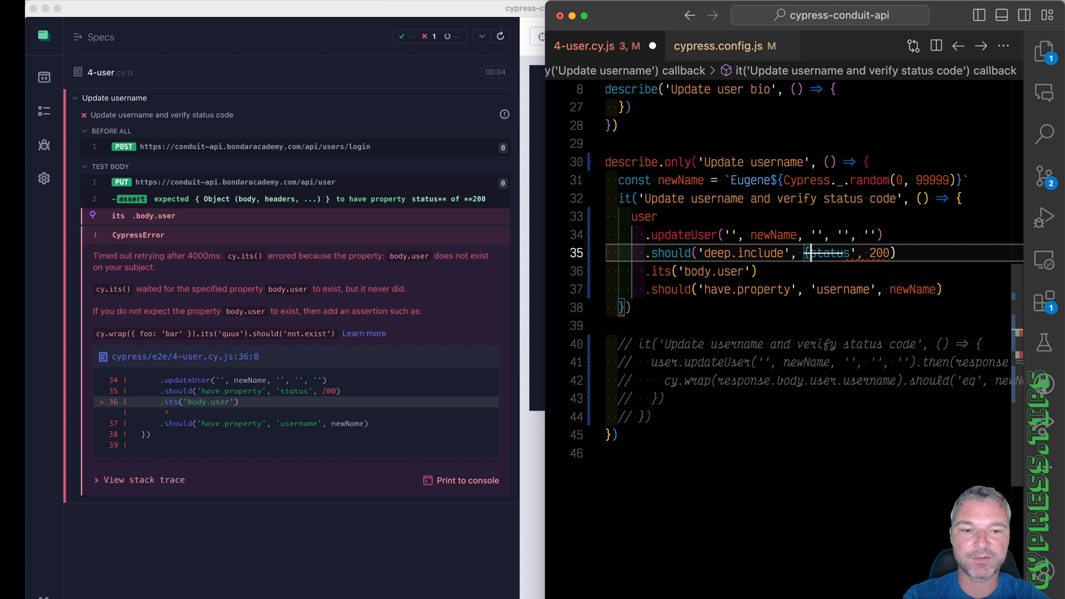
pyautogui.write('{status: 200}')
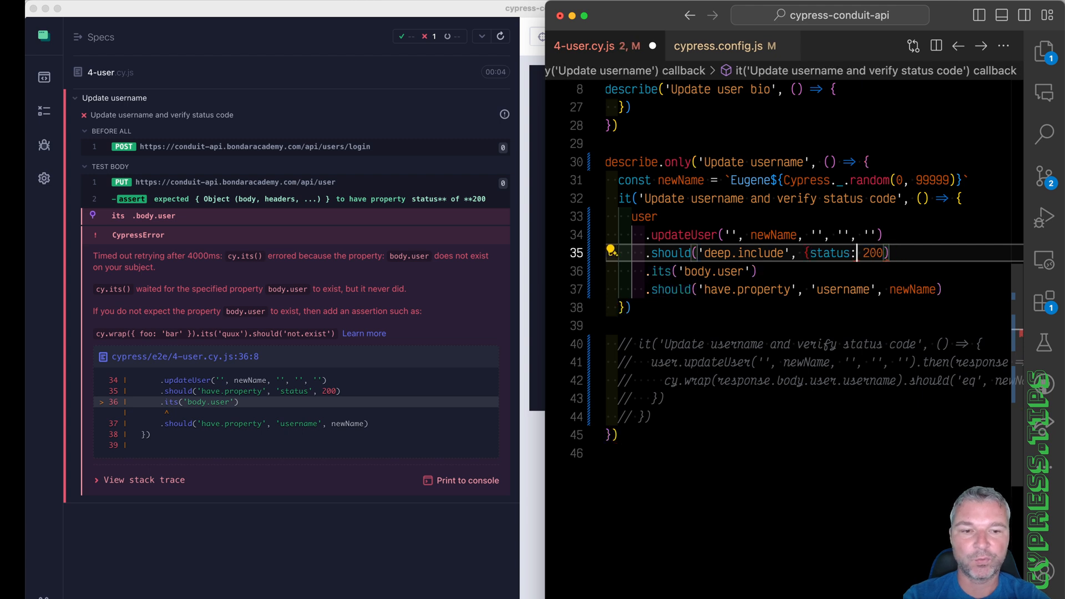
pyautogui.write('}')
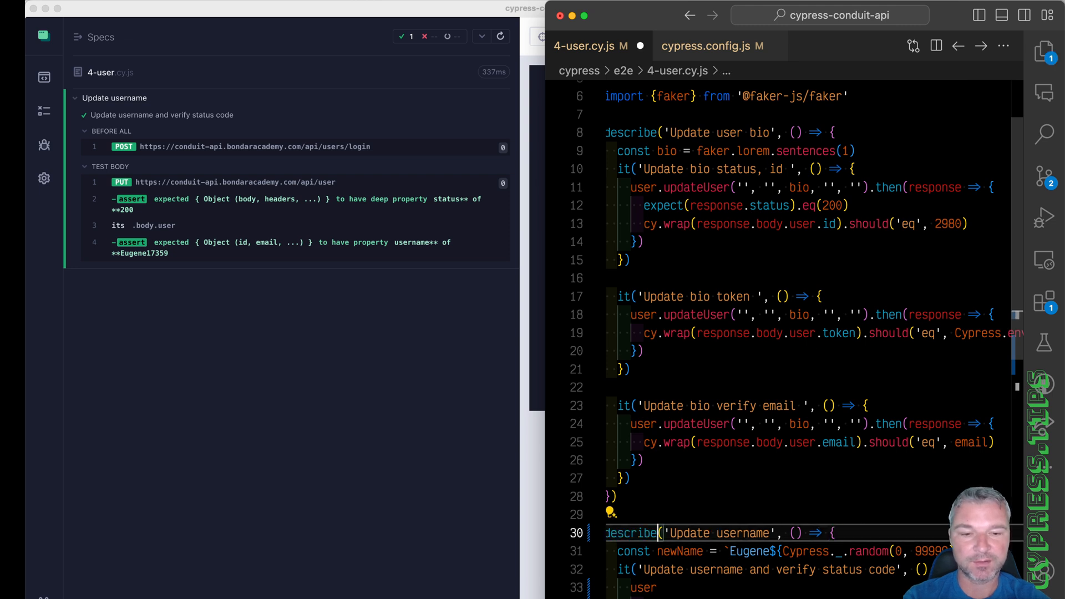
# Extend the bio deep.include object with id, token: Cypress.env('token') and email.
pyautogui.click(868, 223)
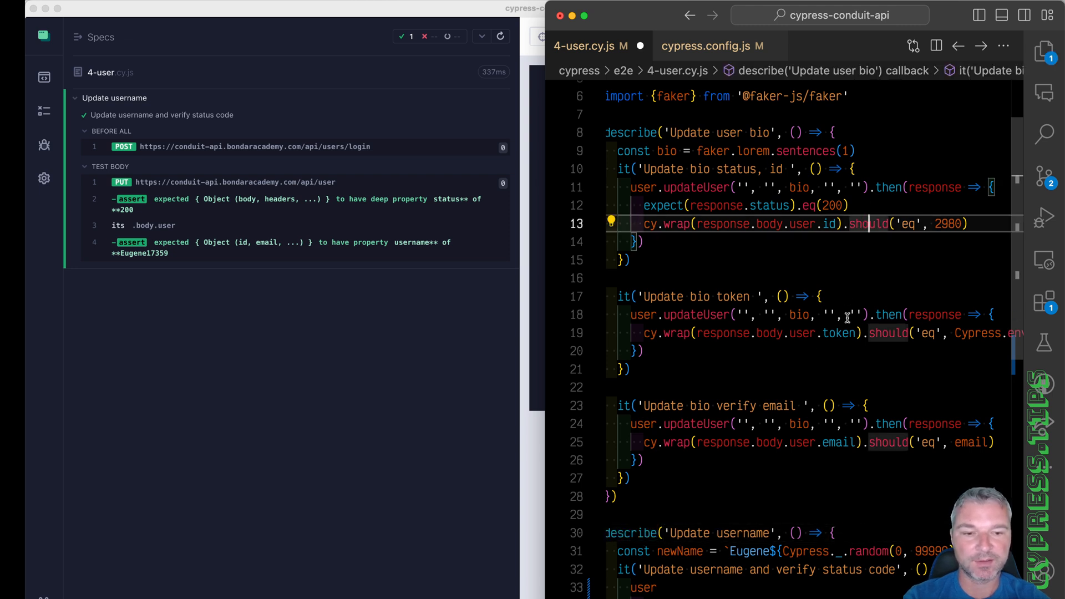
pyautogui.click(845, 443)
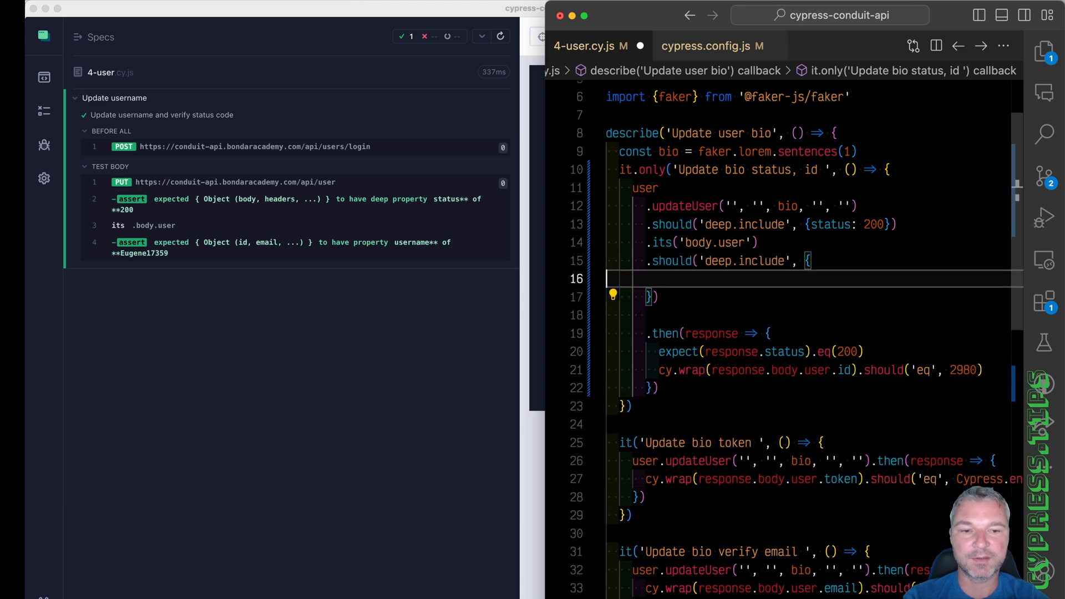
pyautogui.write('id: 298')
pyautogui.write('token:')
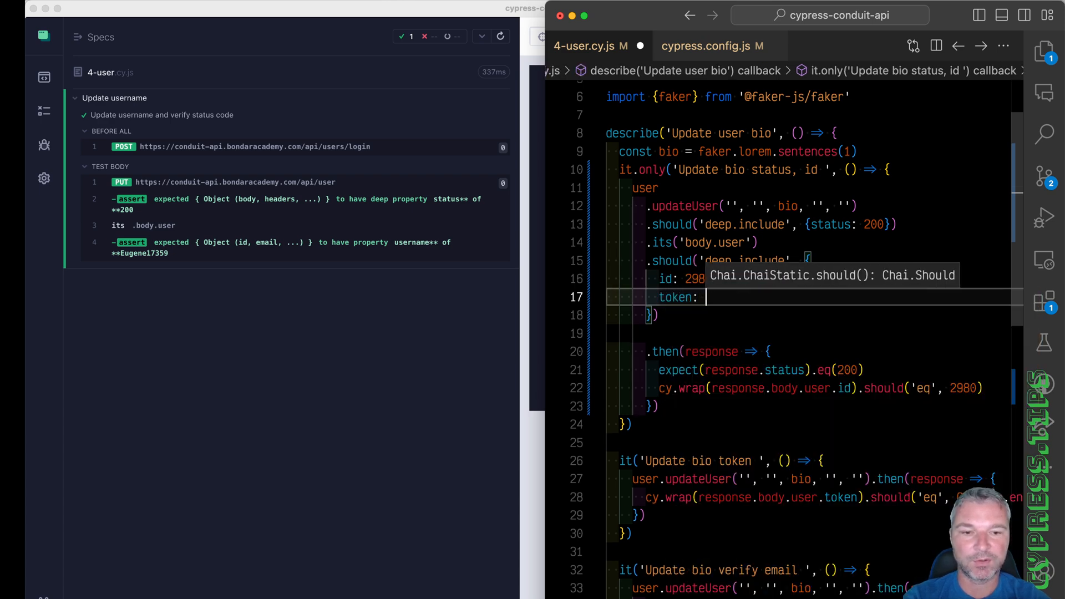
pyautogui.write("Cypress.env('token'),")
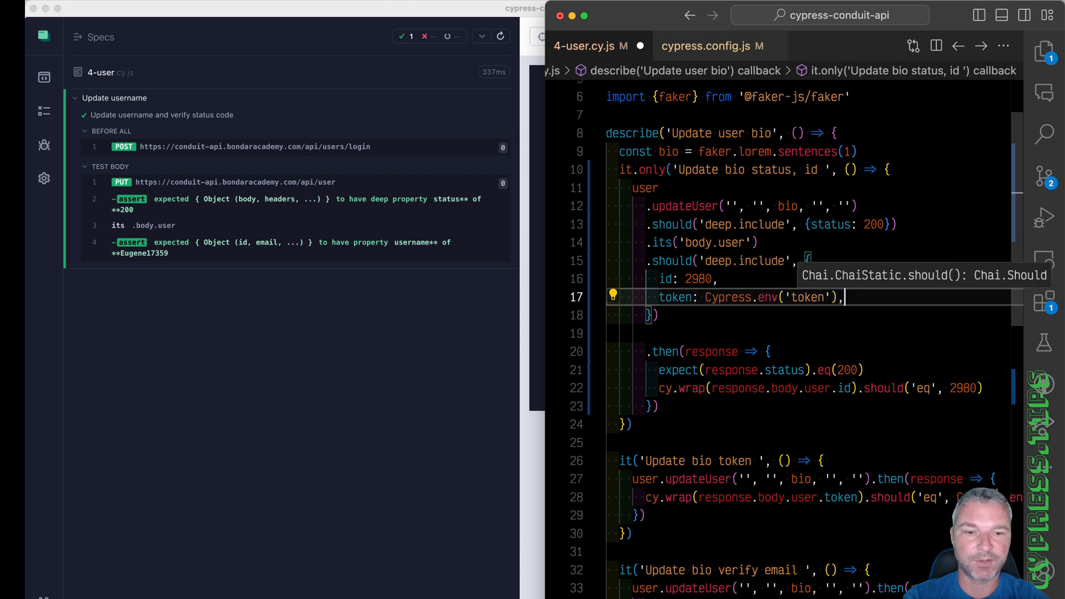
pyautogui.write('email,')
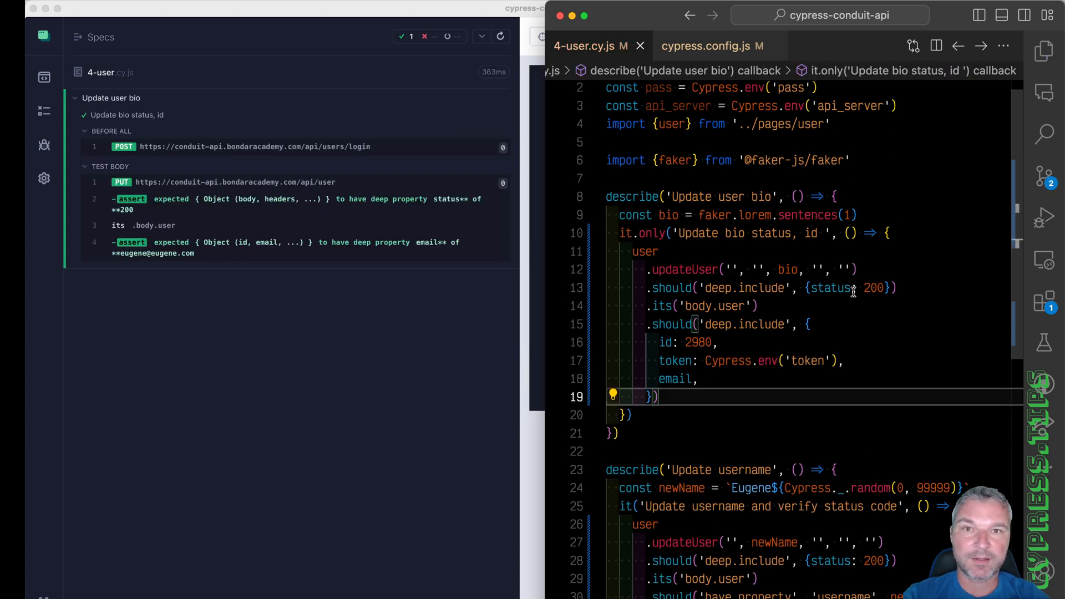
# Jump to the updateUser definition in pages/user.js.
pyautogui.click(858, 269)
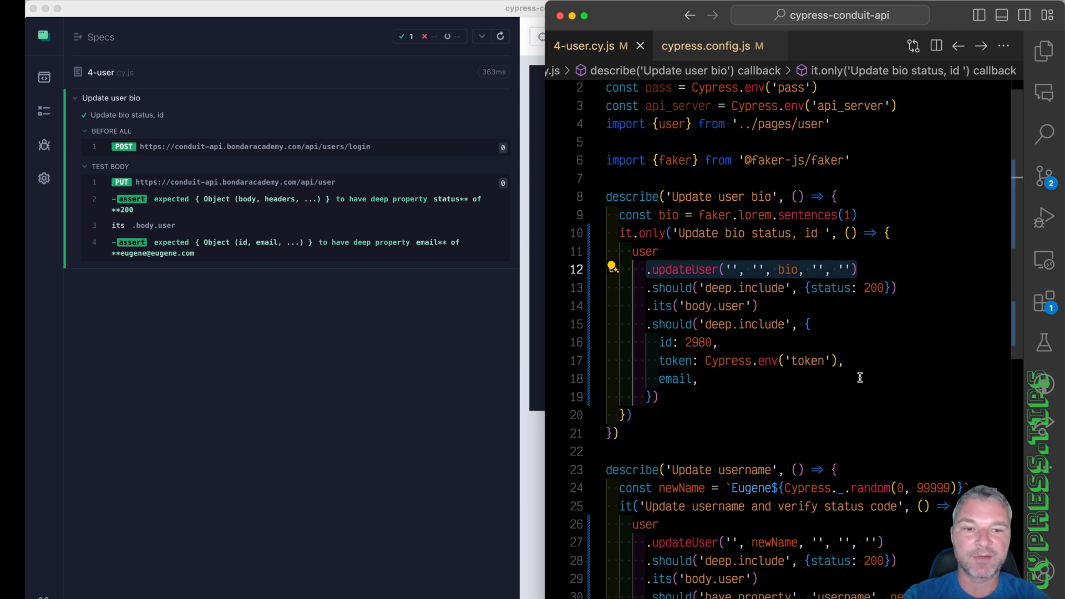
pyautogui.moveTo(787, 270)
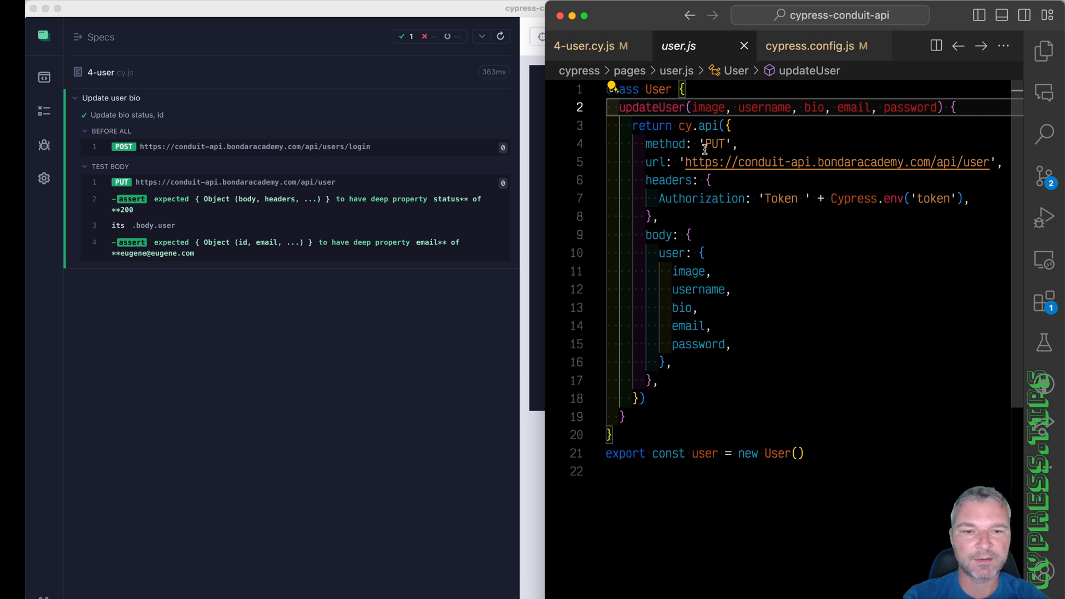
# Edit the updateUser signature's parameters in user.js and save.
pyautogui.doubleClick(814, 107)
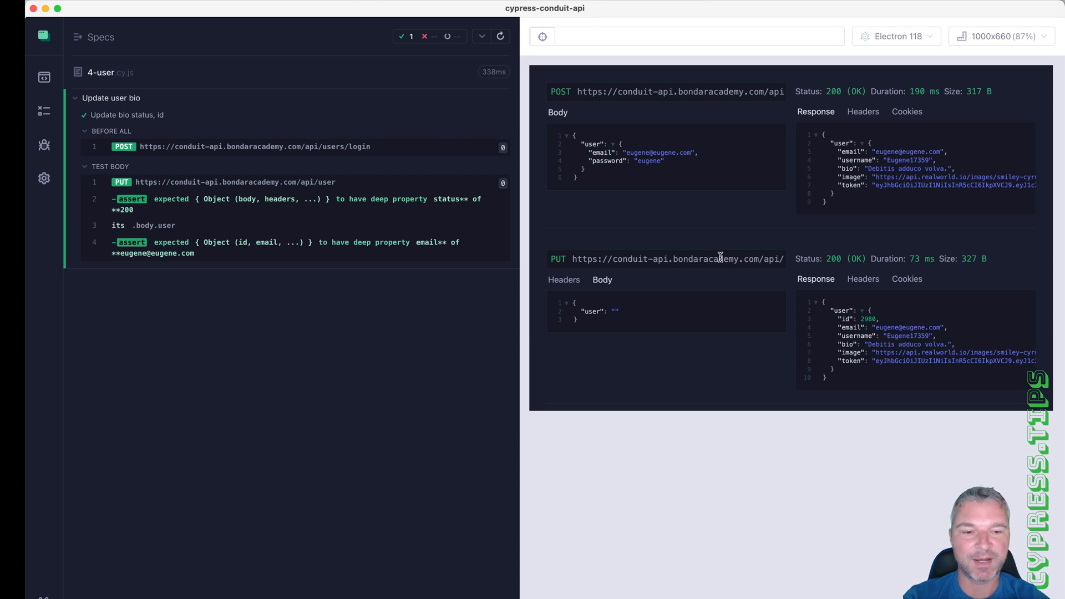
pyautogui.moveTo(594, 348)
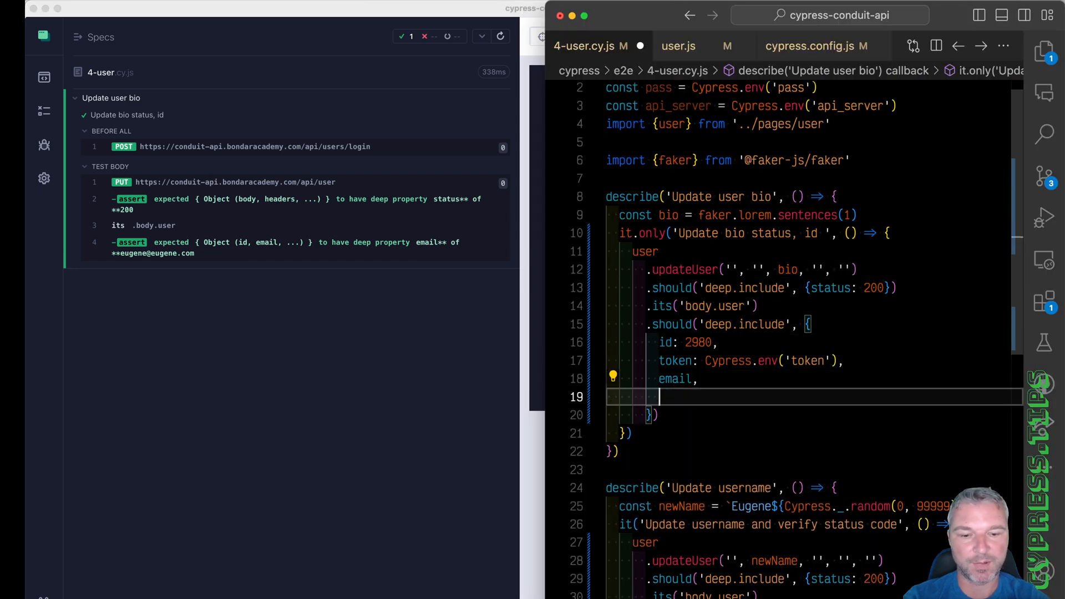
# Add bio to the checked fields, call updateUser({bio}) and remove .only.
pyautogui.write('bio,')
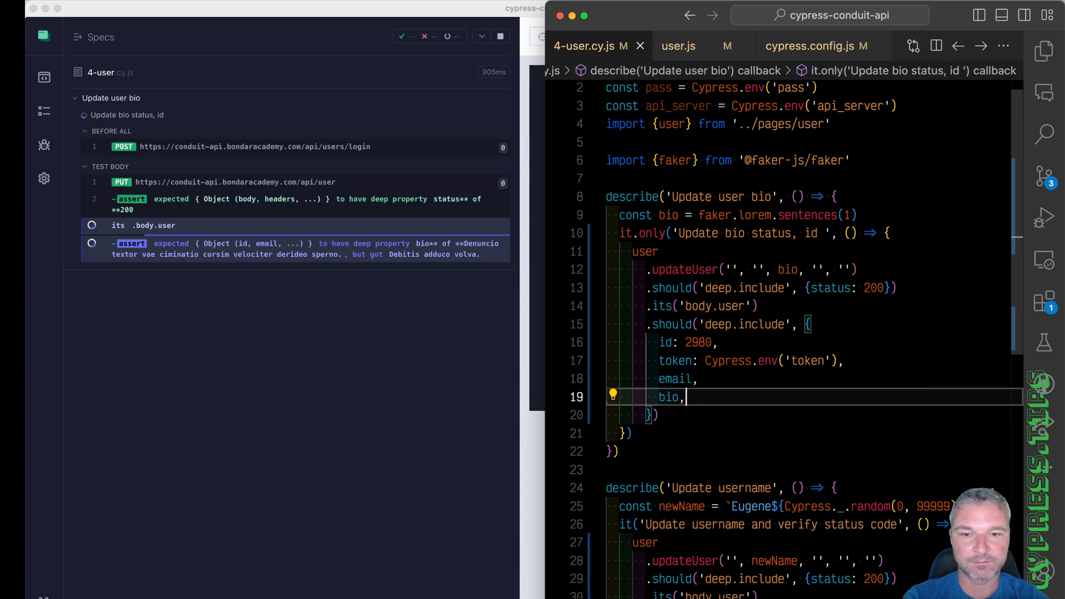
pyautogui.click(786, 269)
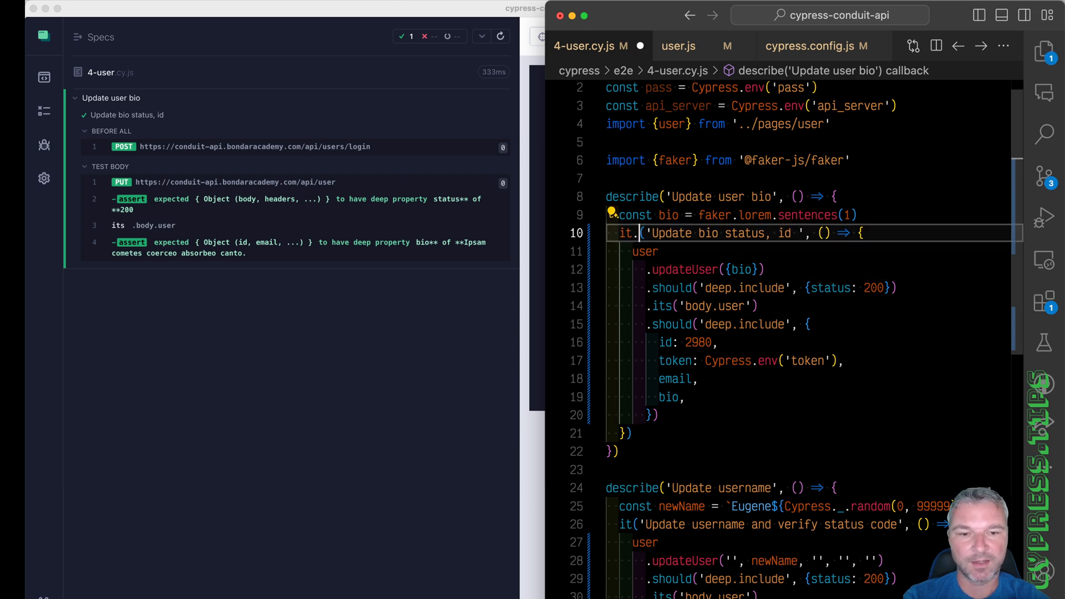
pyautogui.scroll(-3)
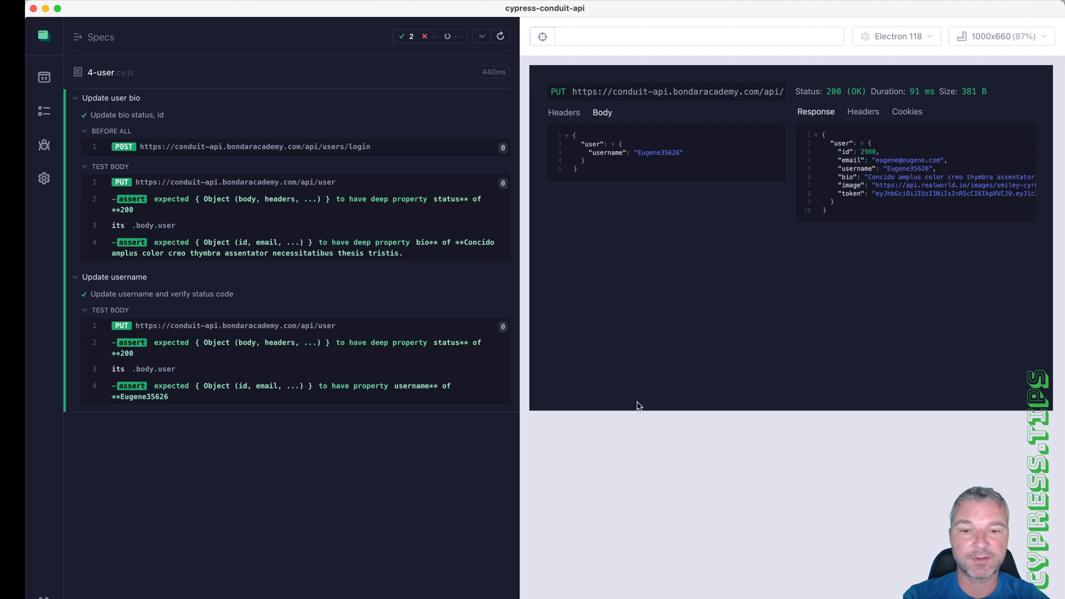
# View the passing bio assertion's request snapshot in the command log.
pyautogui.click(231, 182)
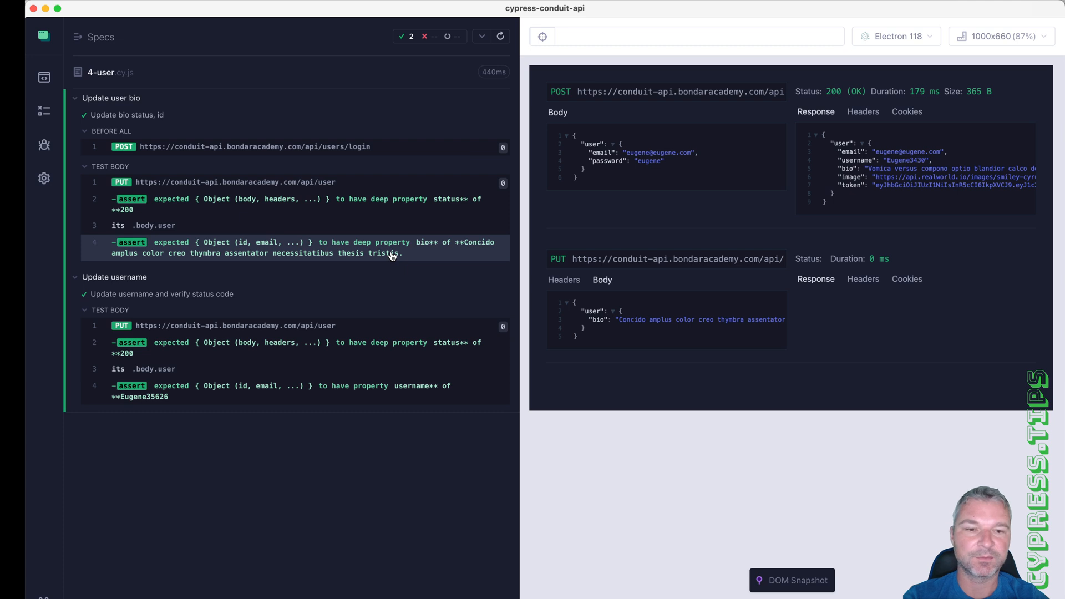
pyautogui.moveTo(350, 253)
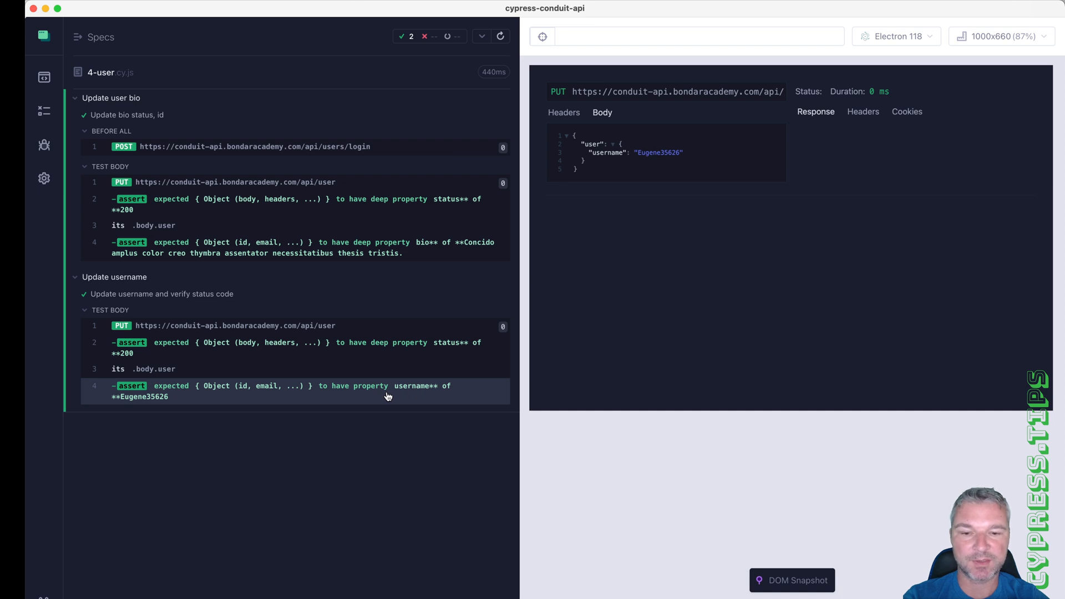
pyautogui.moveTo(420, 395)
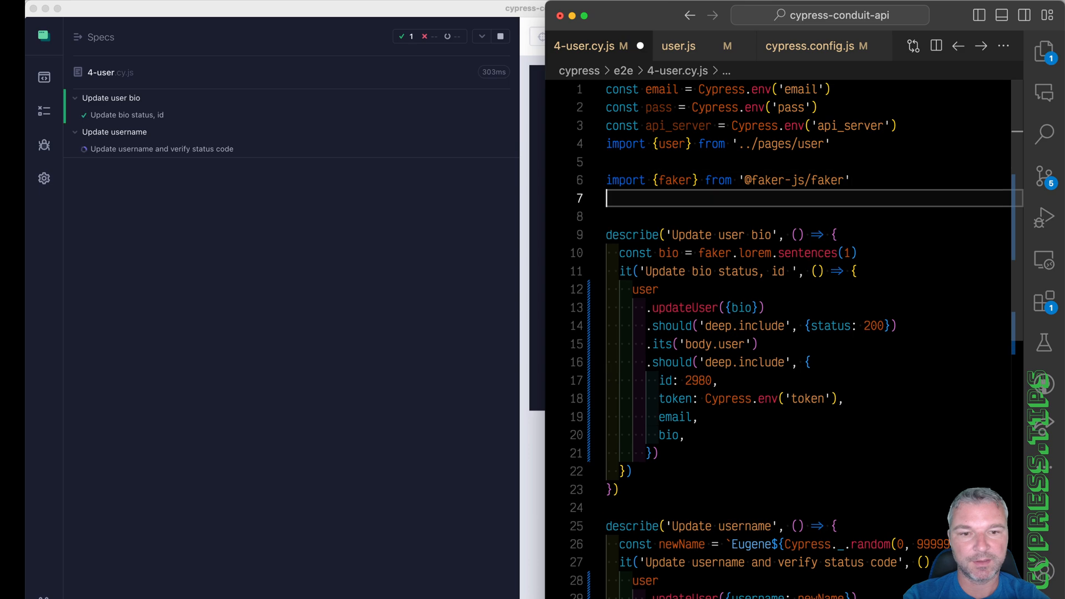
# Import spok from 'cy-spok' at the top of the spec file.
pyautogui.write("import spok from 'cy")
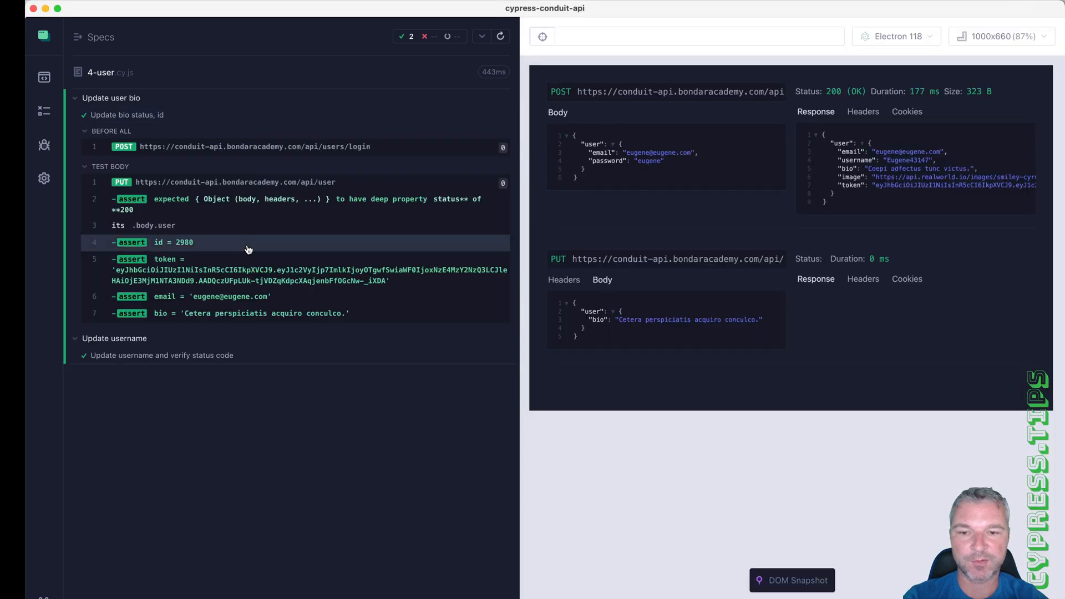
pyautogui.moveTo(247, 260)
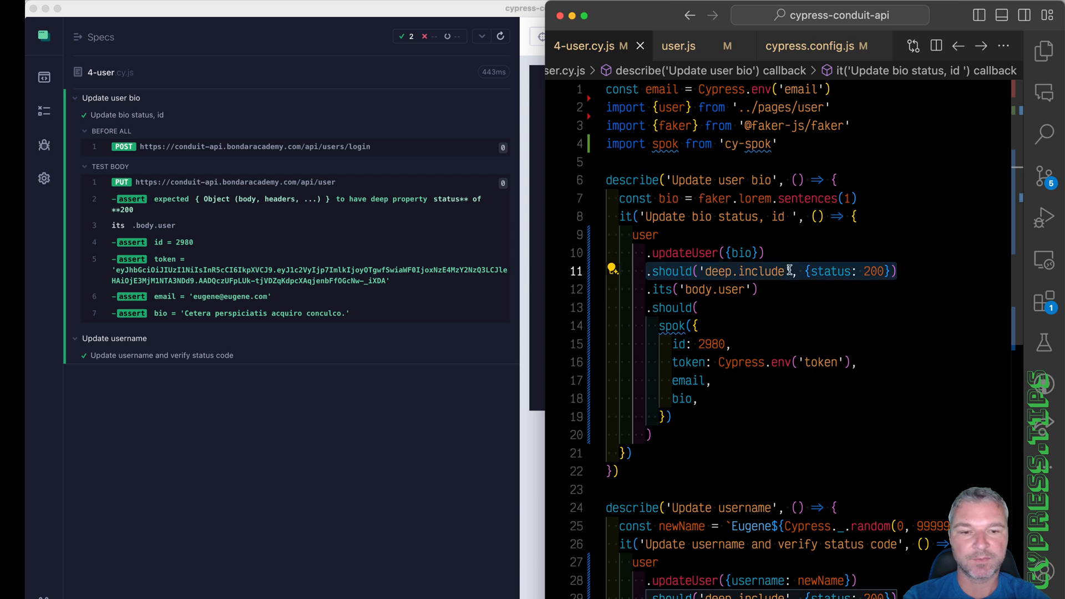
# Replace the separate status check with one spok assertion on status 200 and body.user.
pyautogui.click(698, 307)
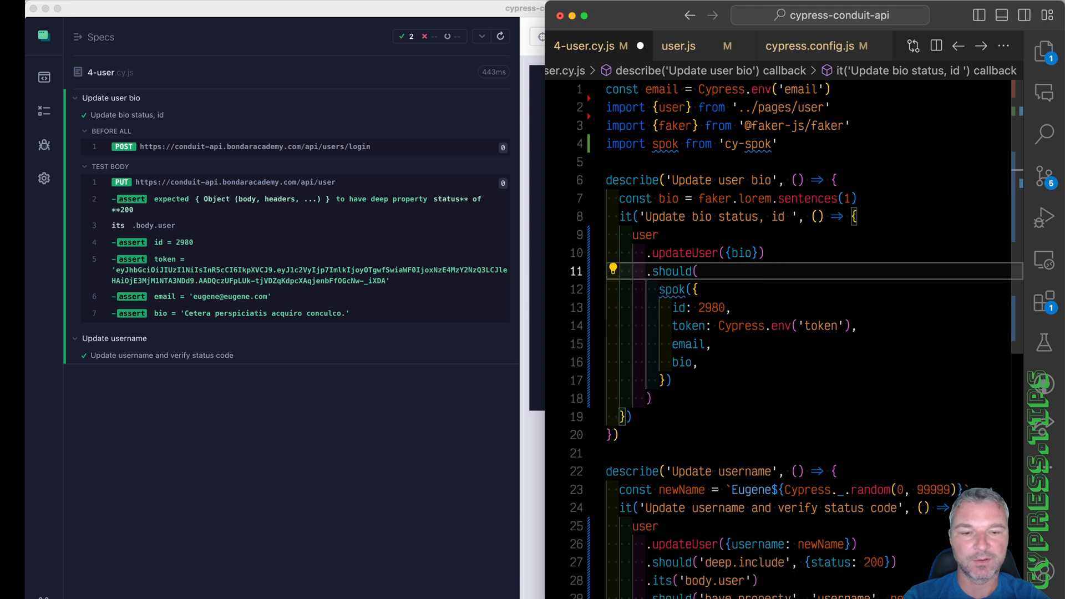
pyautogui.write('status')
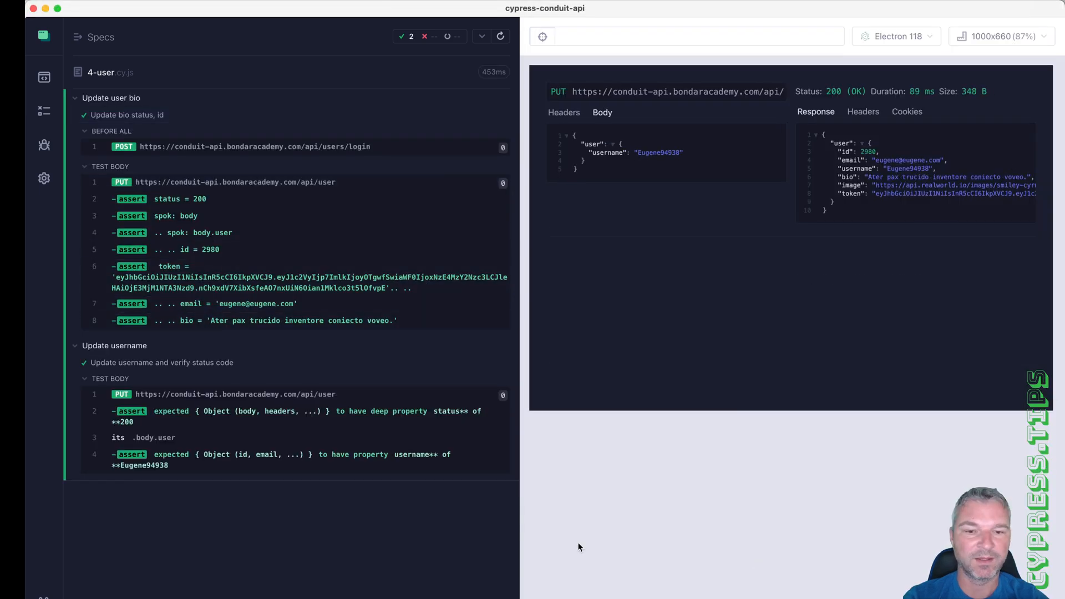
pyautogui.moveTo(654, 529)
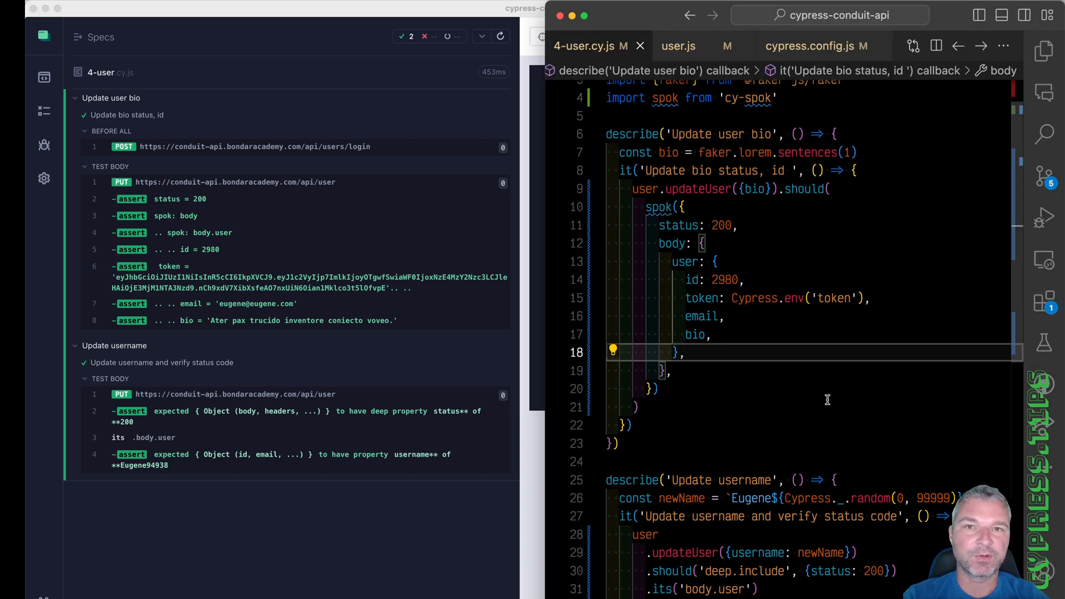
pyautogui.moveTo(780, 436)
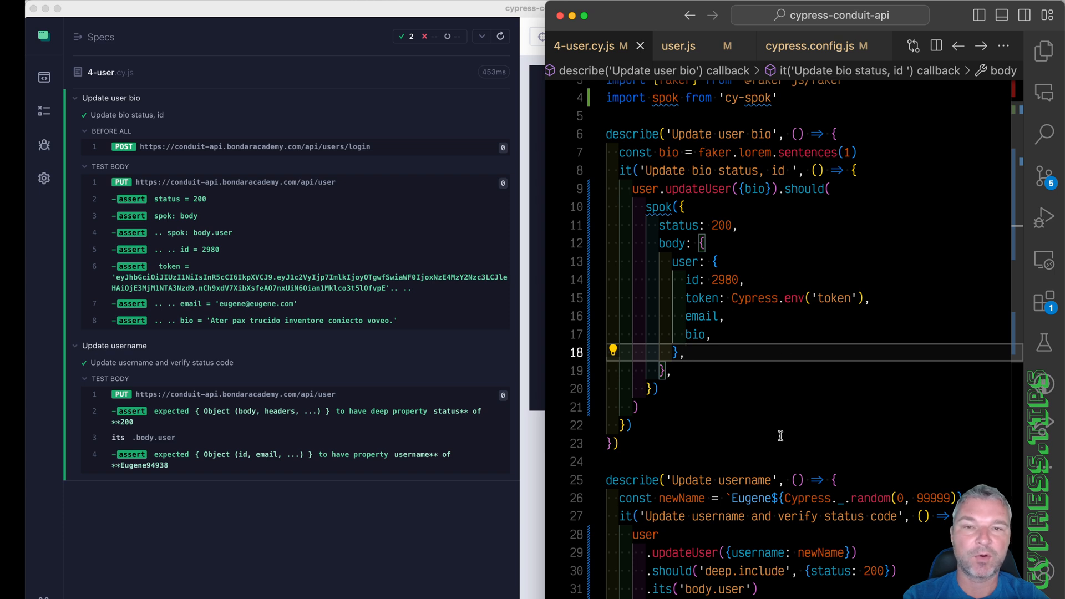